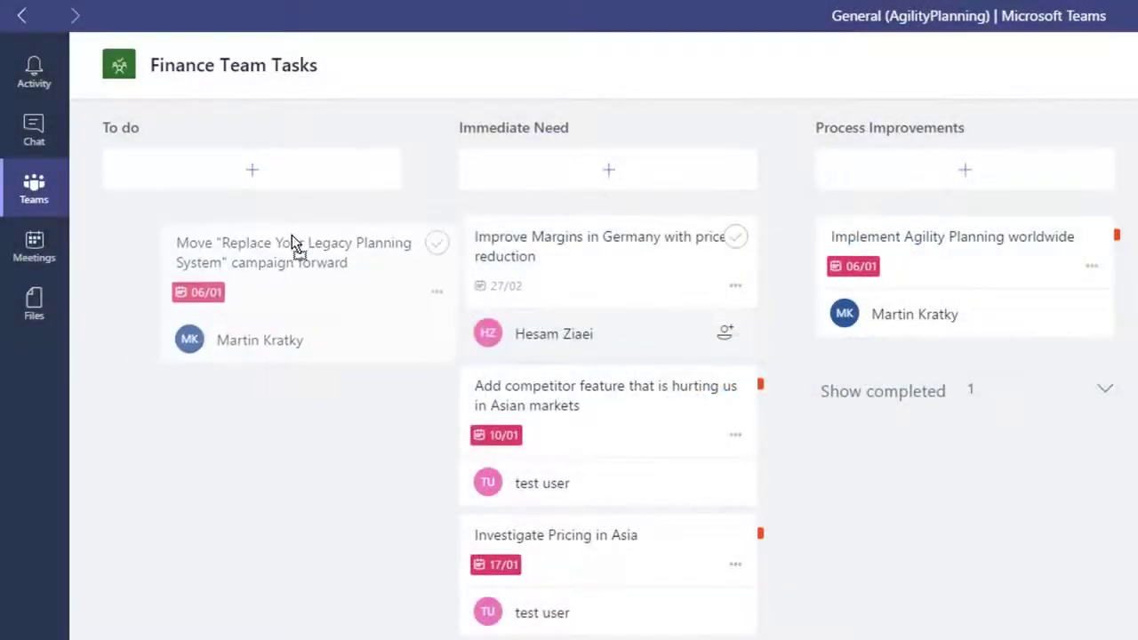
Add a To do task named 'Remove loss', then begin a Planning-sheet formula '=c24*'.
{"action": "left_click", "coordinate": [252, 169]}
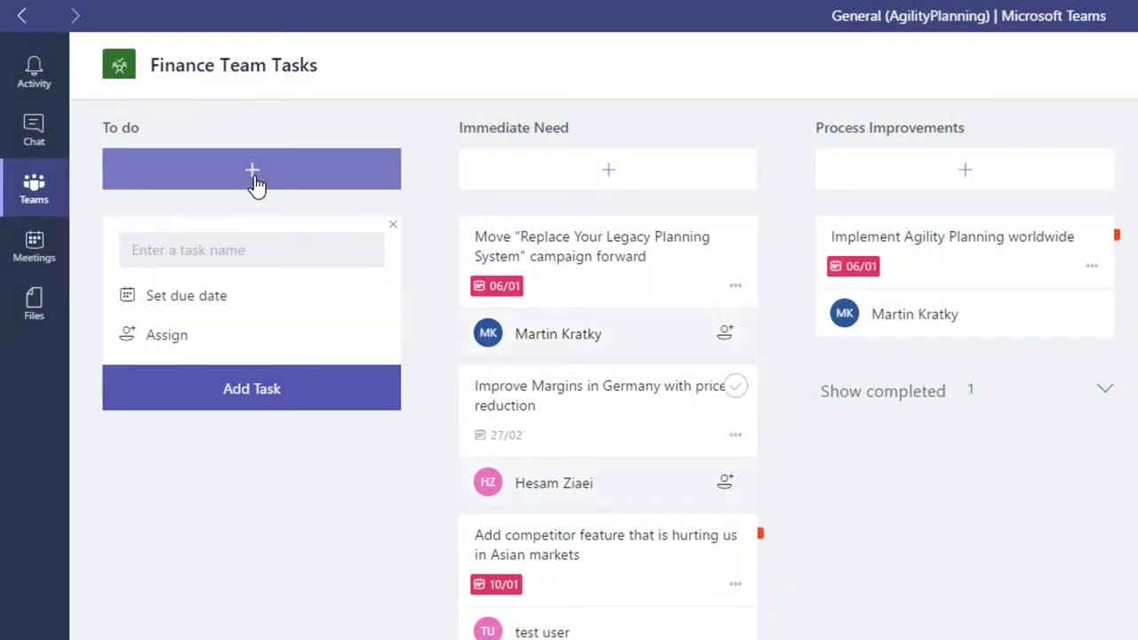
{"action": "type", "text": "Remove loss"}
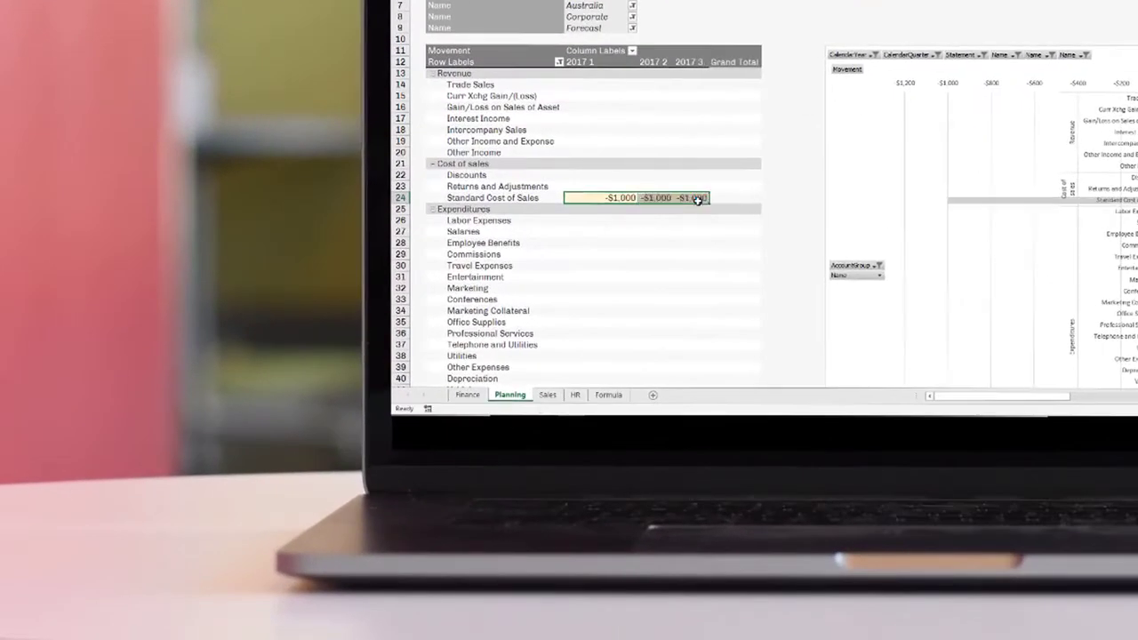
{"action": "type", "text": "=c24*"}
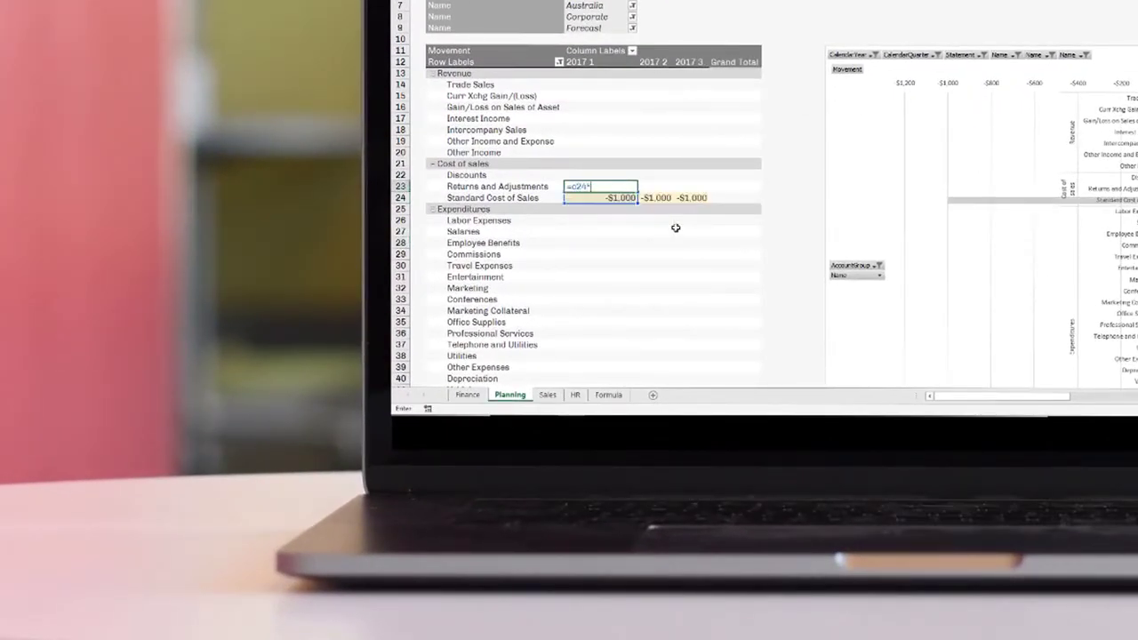